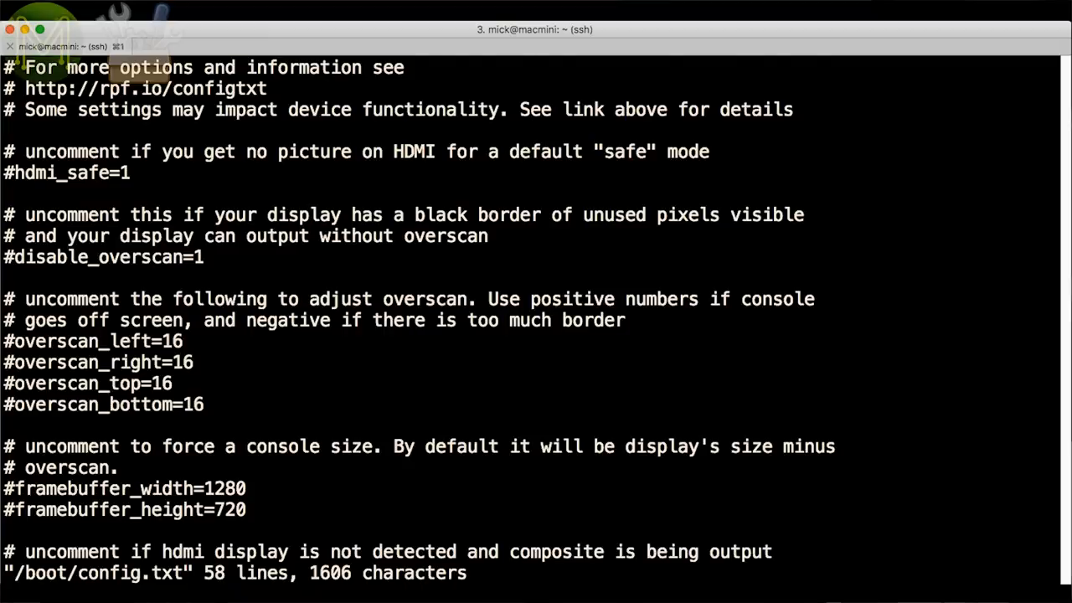
scroll(down, 3)
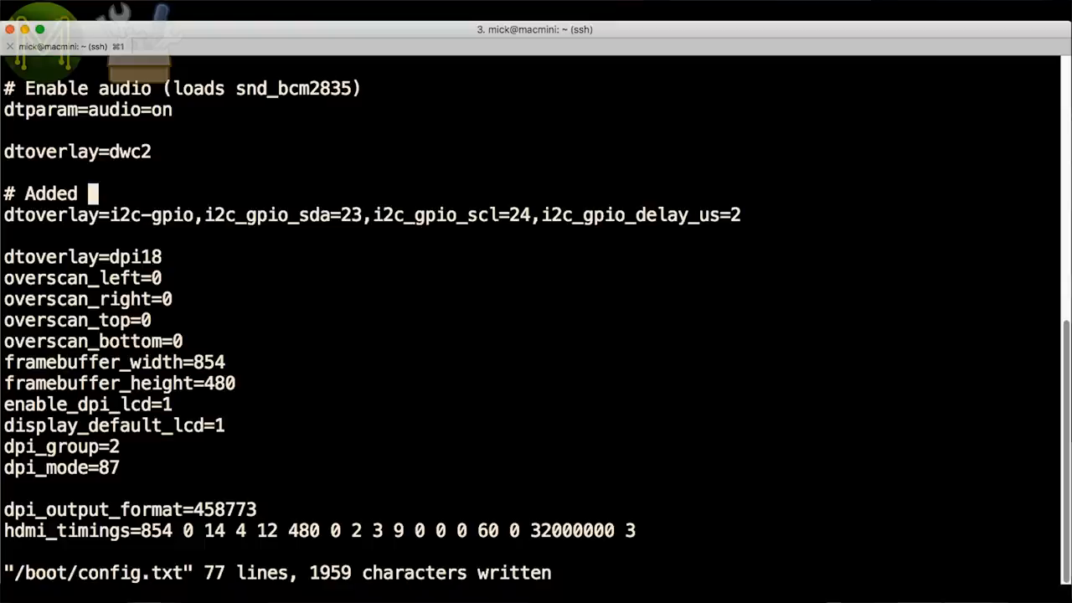
text(to support DLP)
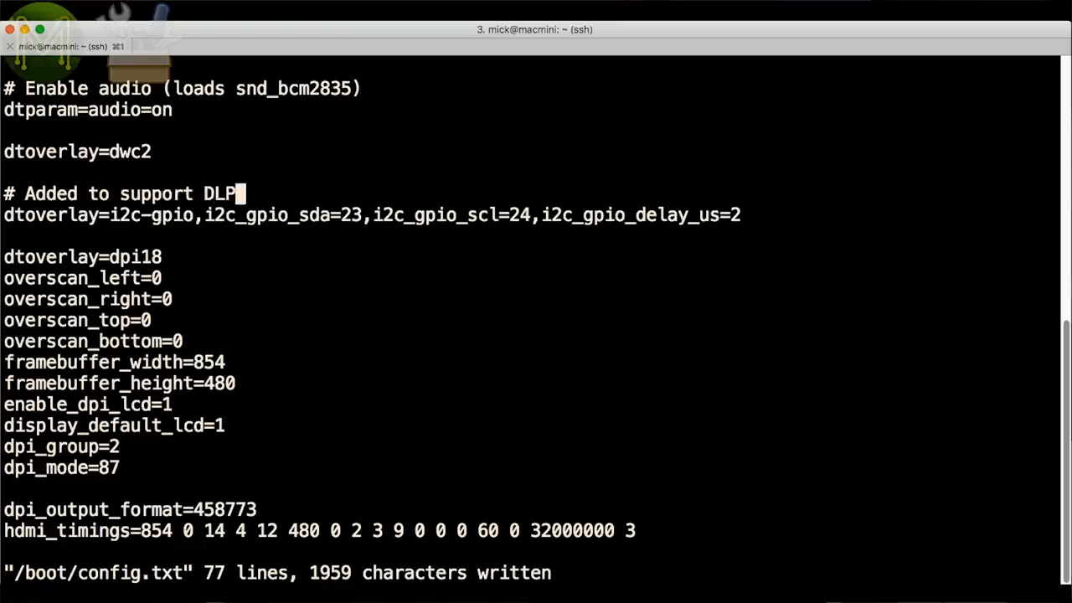
text(2000)
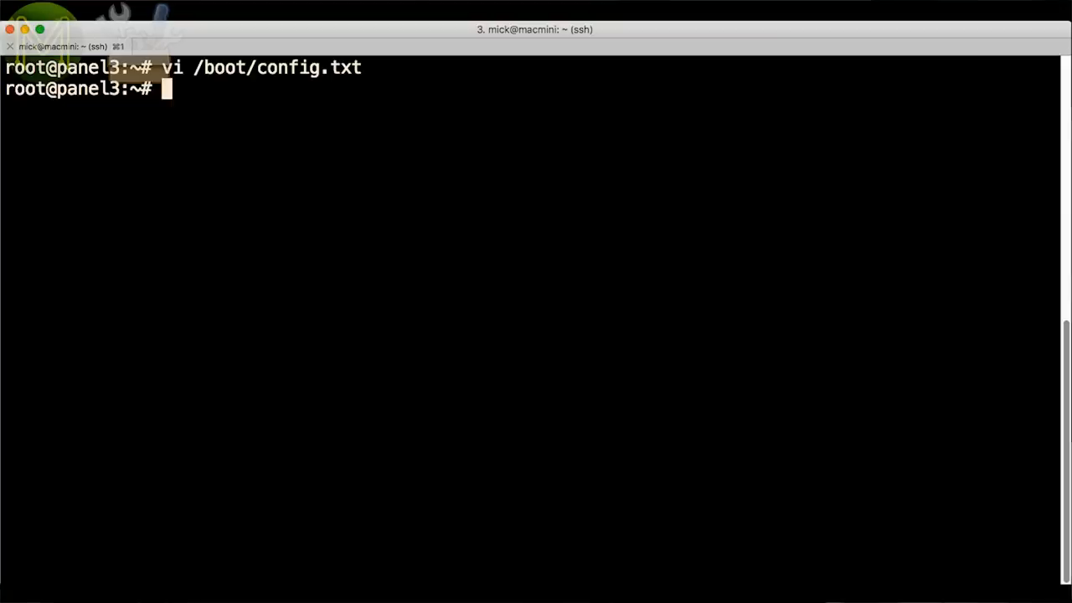
text(vi /etc/rc.local)
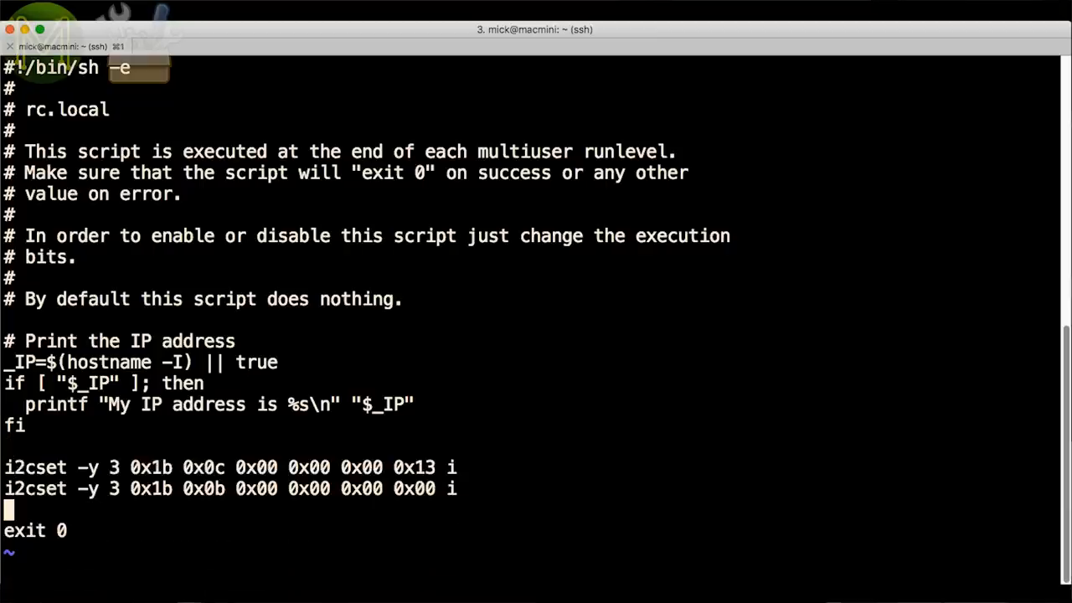
text(:w)
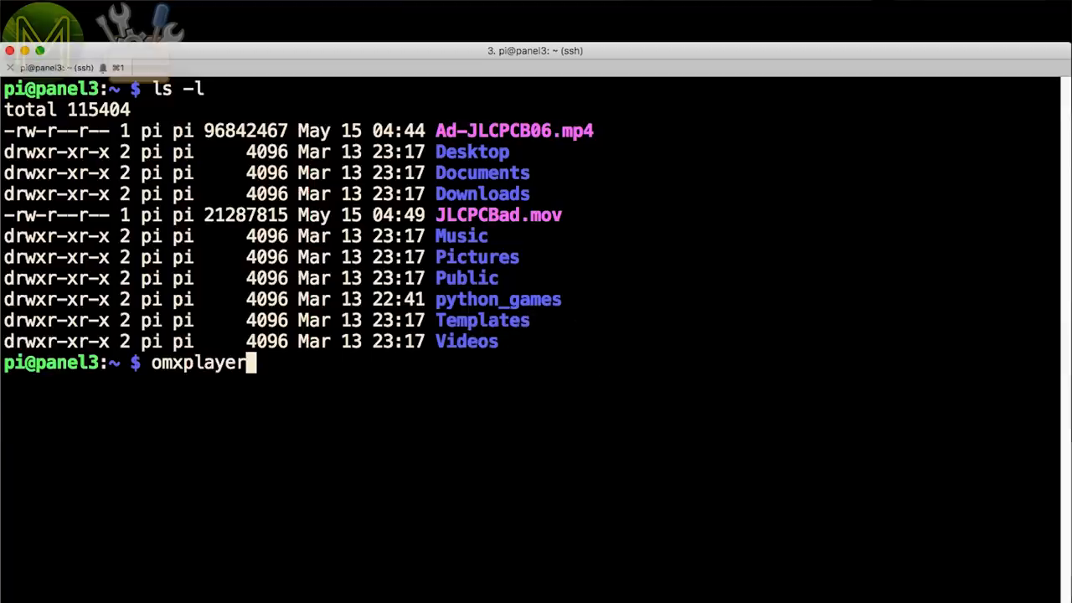
text(Ad-JLCPCB06.mp4)
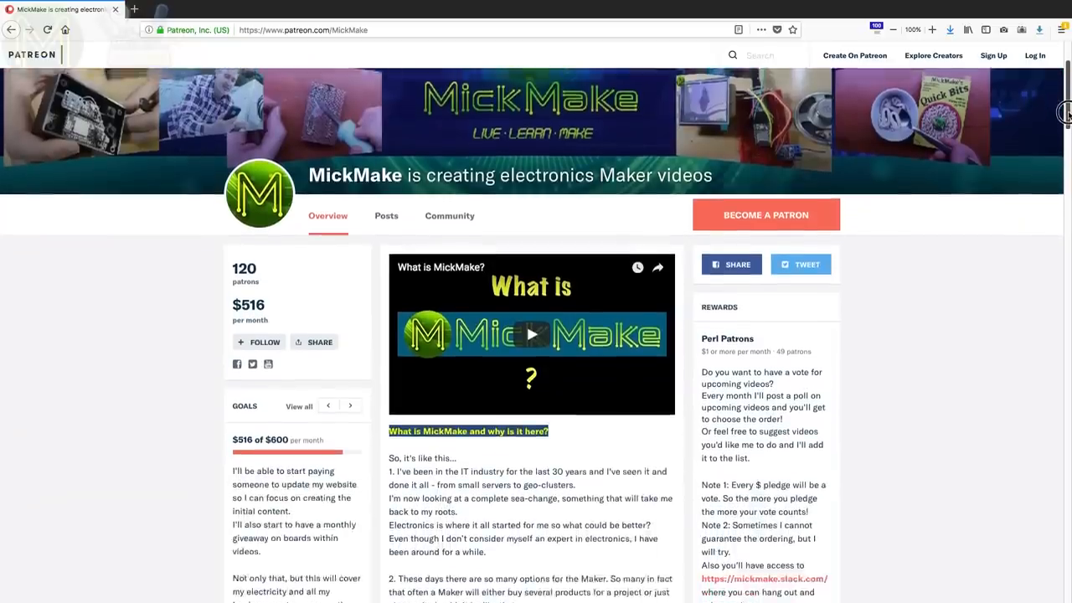
scroll(down, 3)
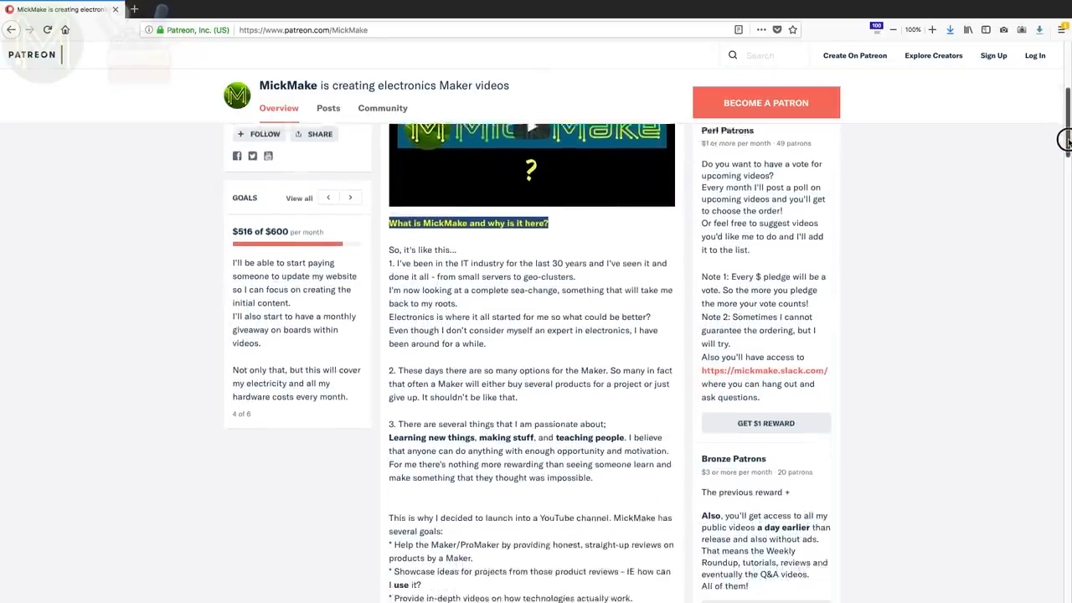
scroll(down, 3)
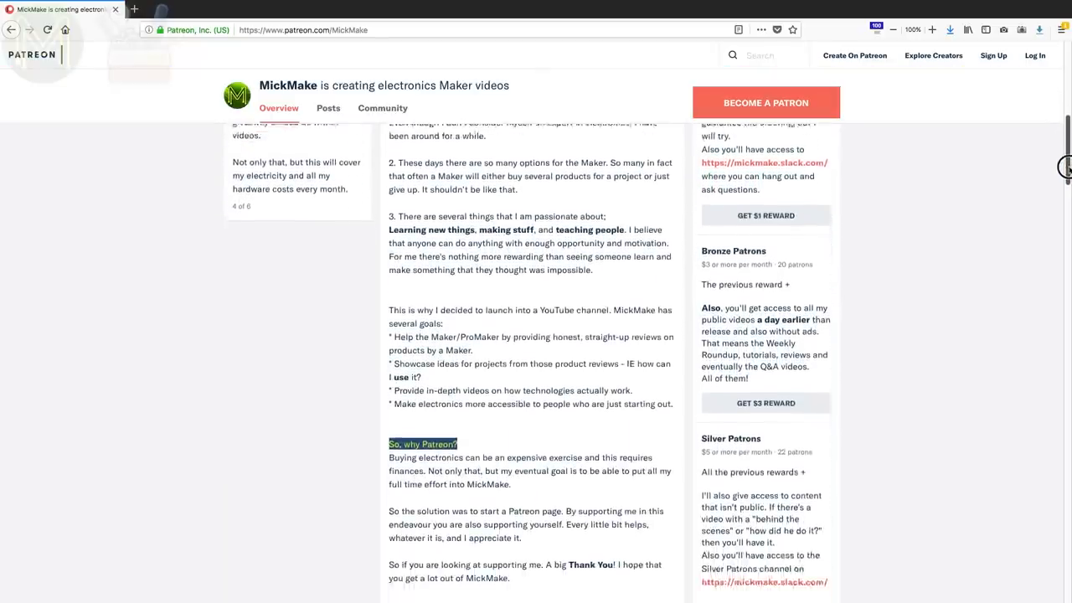